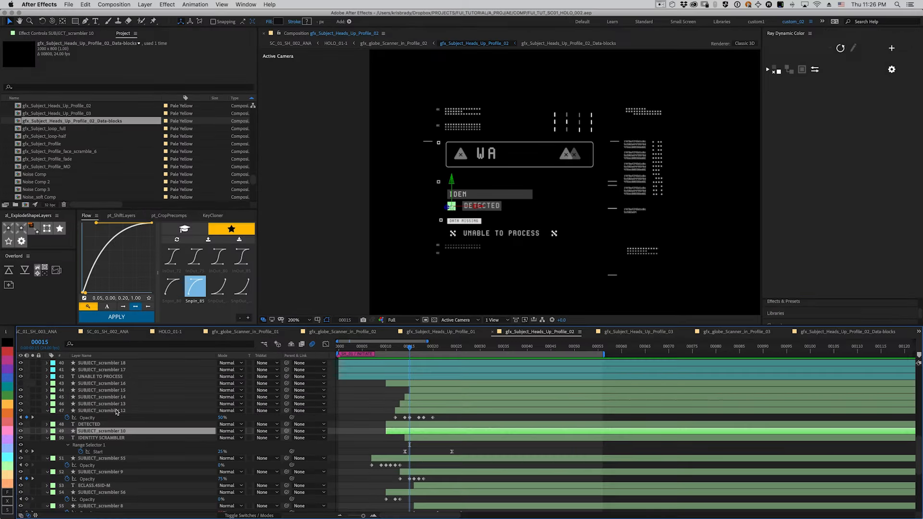
{"action": "left_click", "coordinate": [416, 346]}
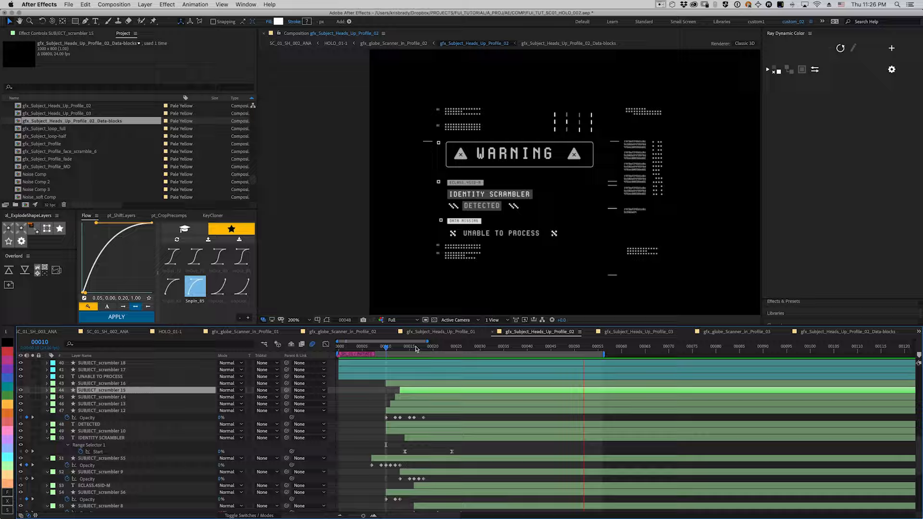